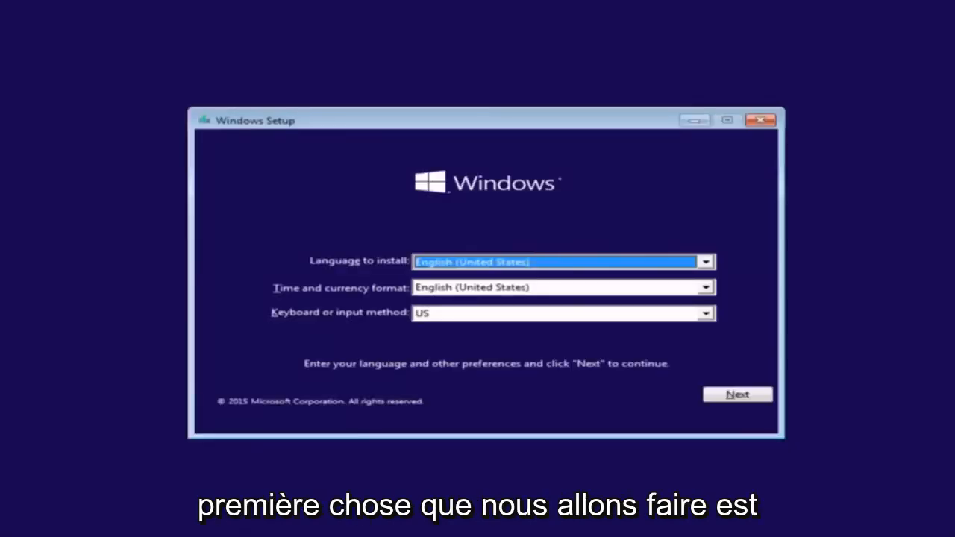
mouse_move(353, 276)
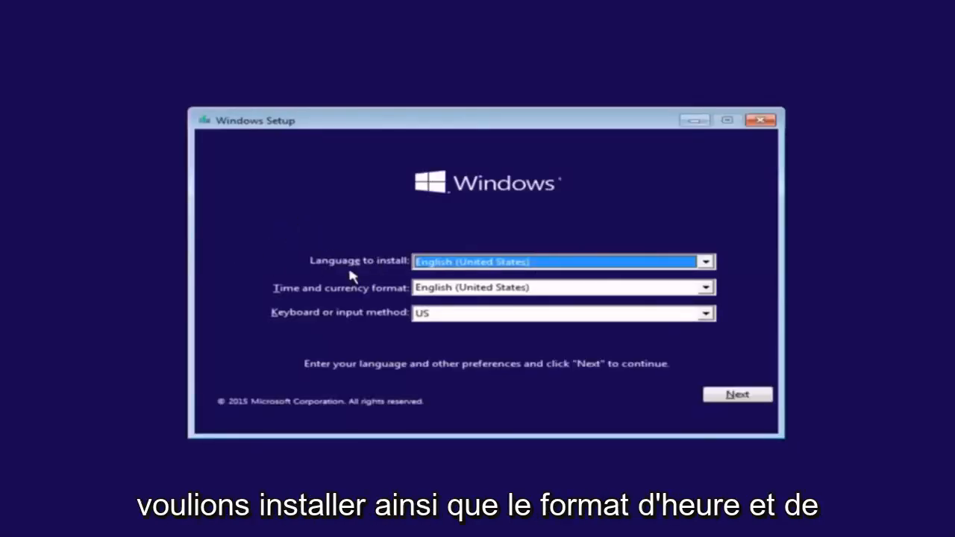
Keep English (United States) for time and currency format, keyboard and language, and continue
left_click(704, 261)
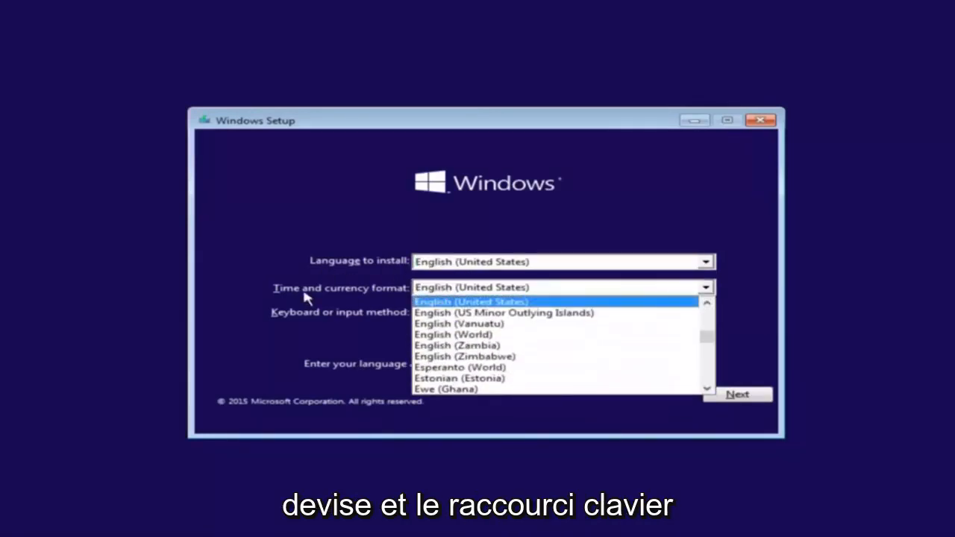
left_click(471, 302)
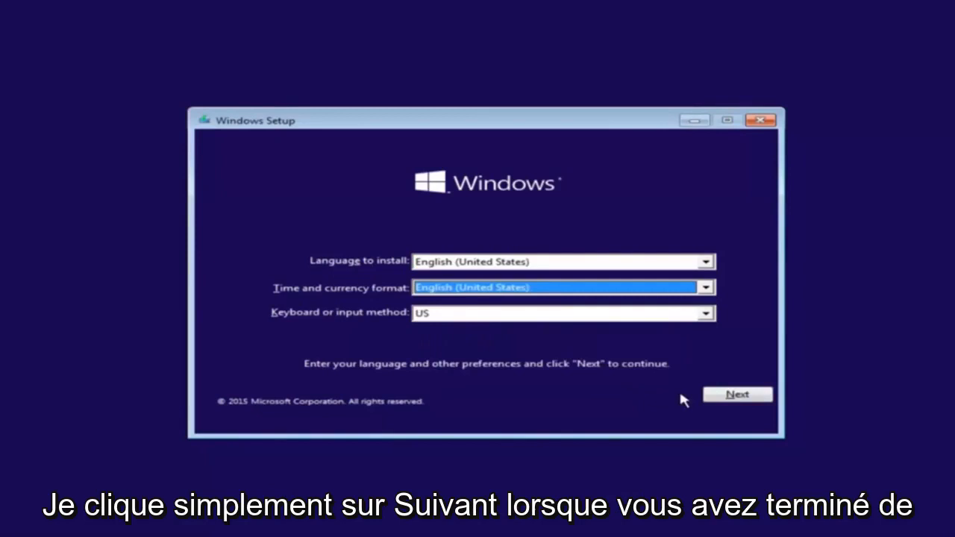
left_click(736, 394)
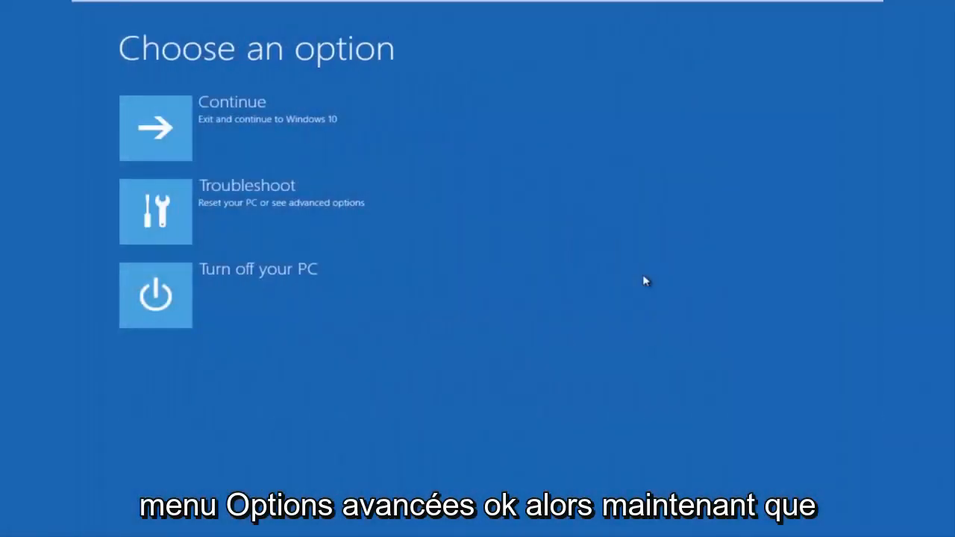
mouse_move(519, 221)
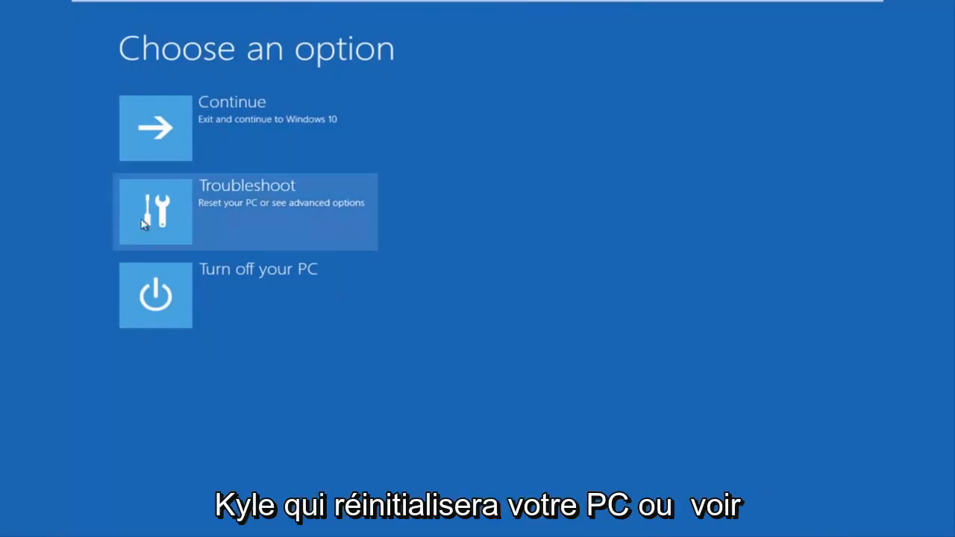
mouse_move(298, 214)
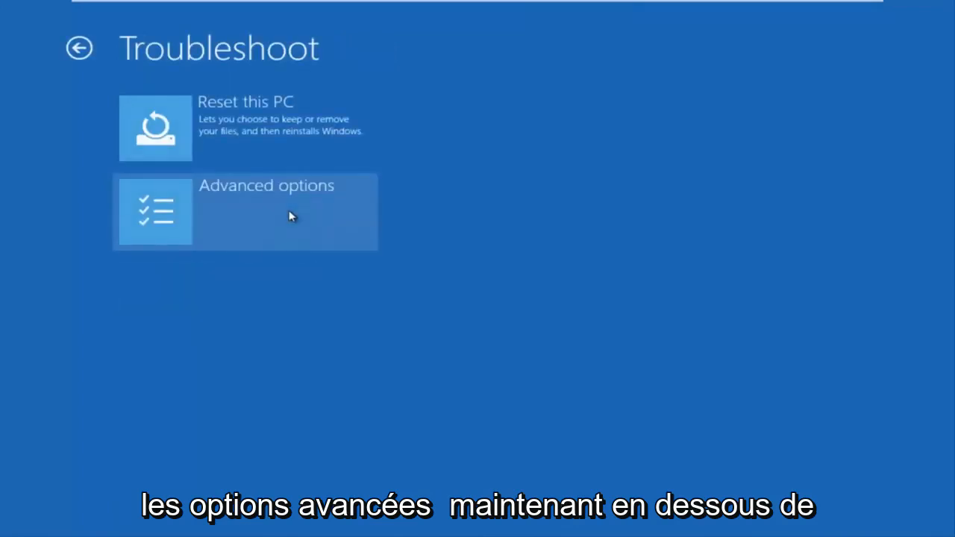
mouse_move(196, 143)
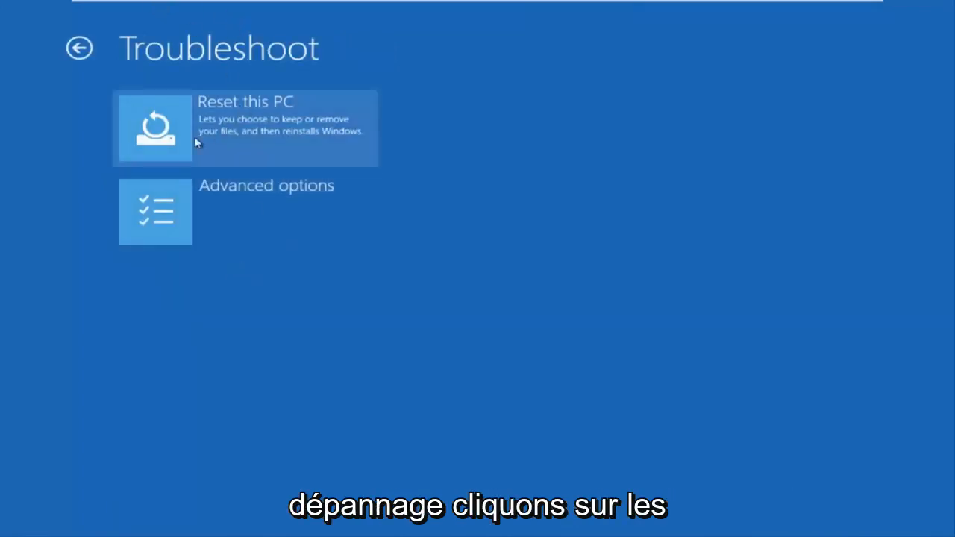
mouse_move(227, 215)
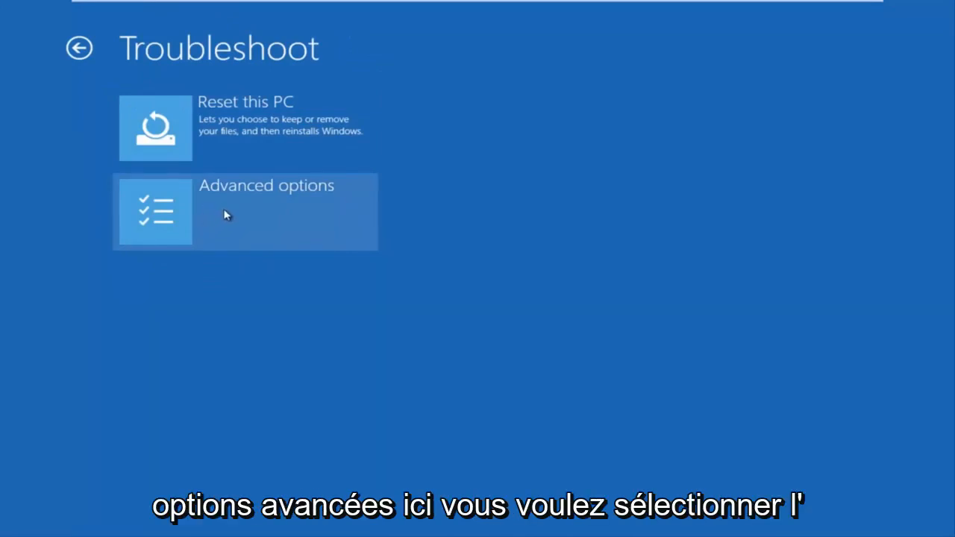
Go into Advanced options and launch the Command Prompt recovery tool
left_click(245, 212)
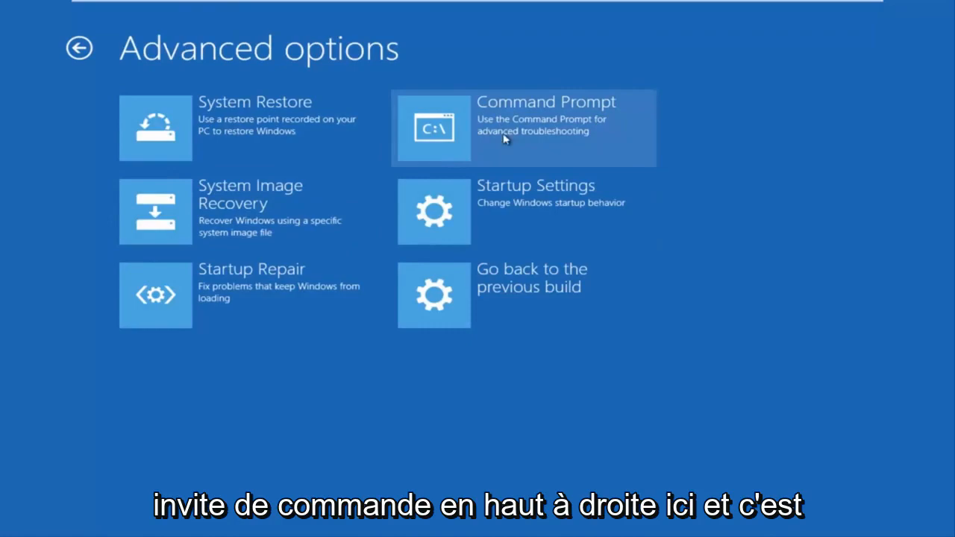
left_click(522, 127)
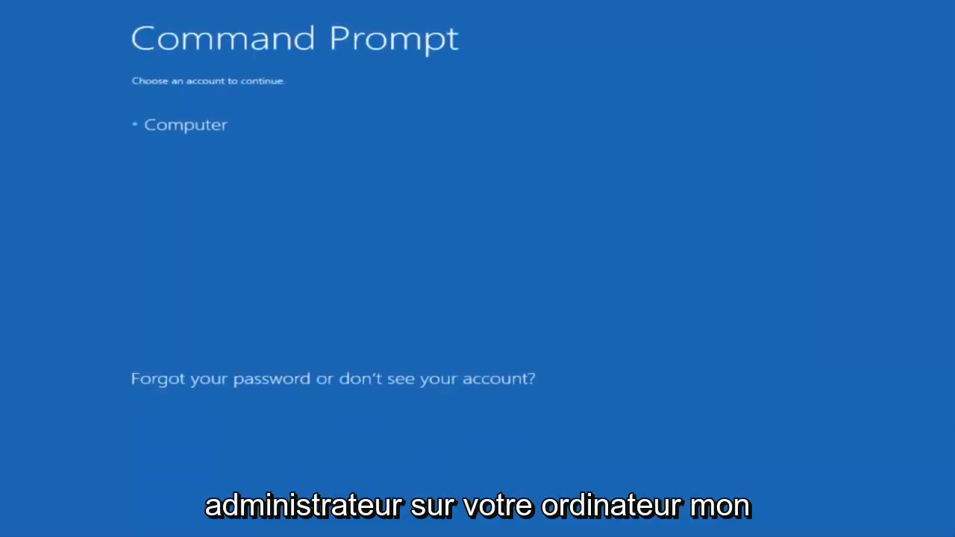
mouse_move(250, 118)
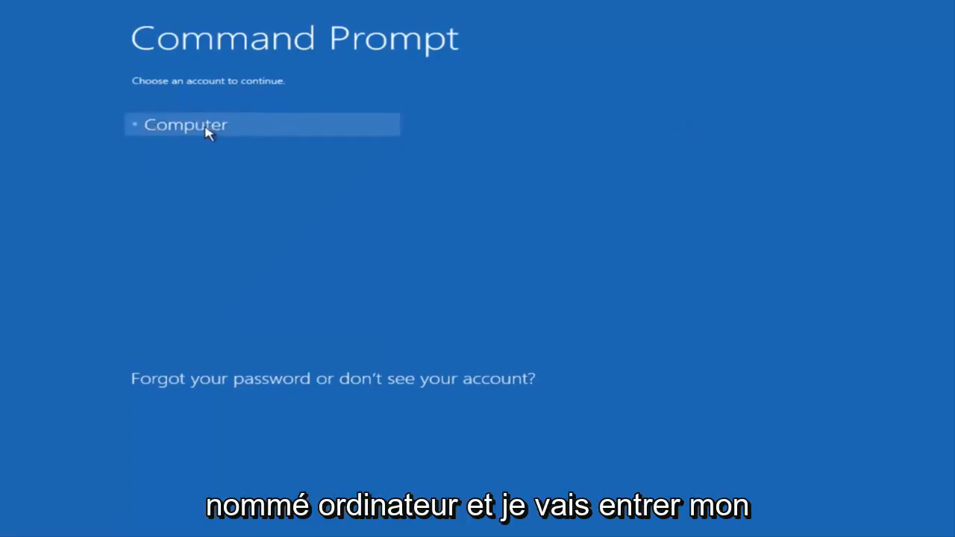
Select the Computer account and continue to the Command Prompt
left_click(224, 125)
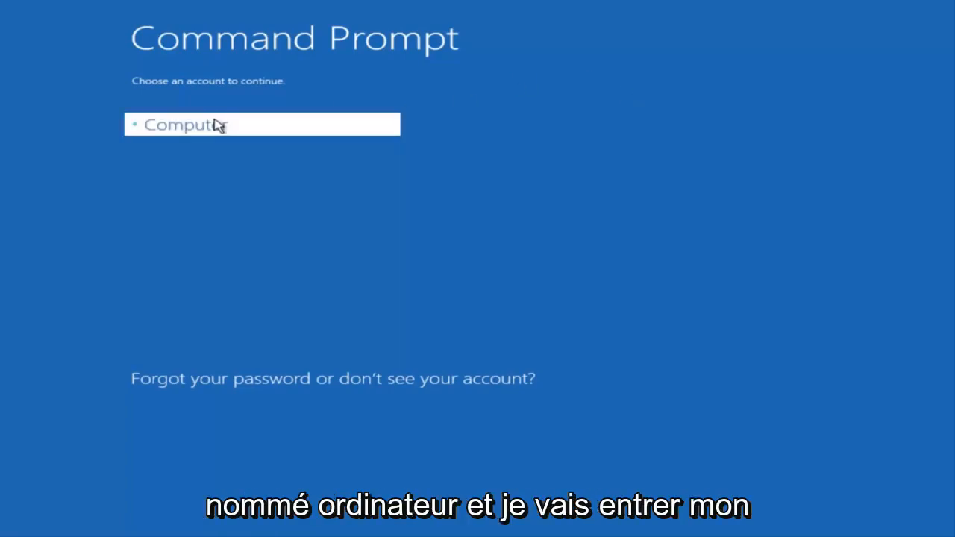
left_click(261, 124)
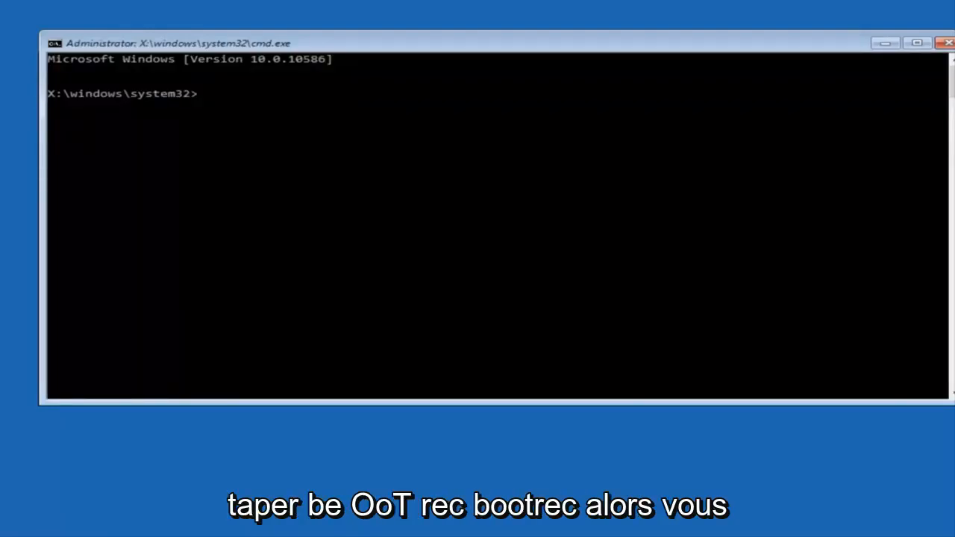
Enter the command 'Bootrec /fixmbr' at the system32 prompt
type("Boo")
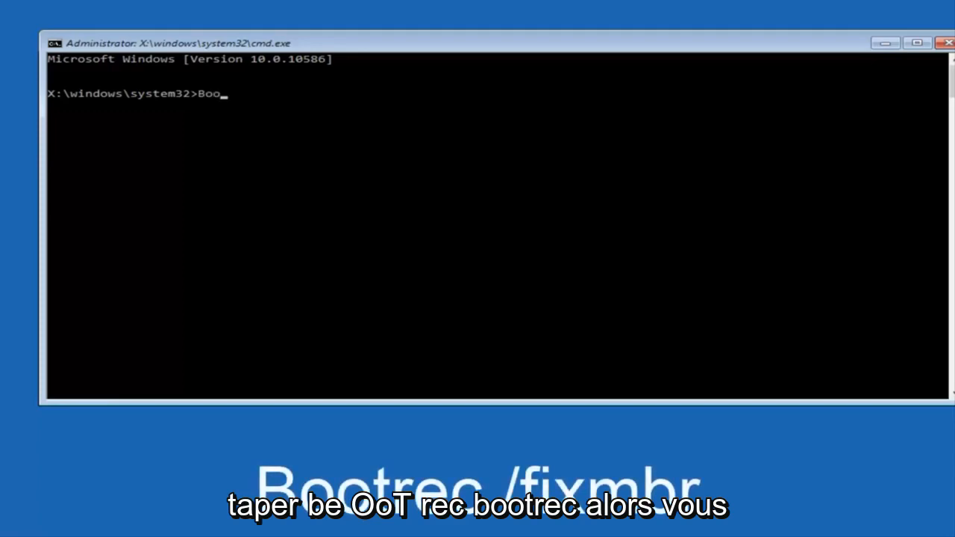
type("trec")
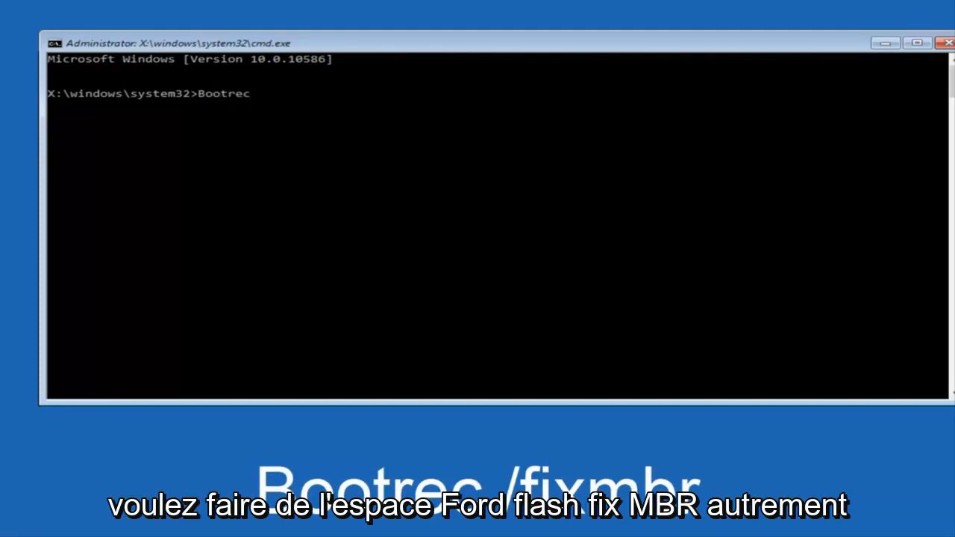
type("/")
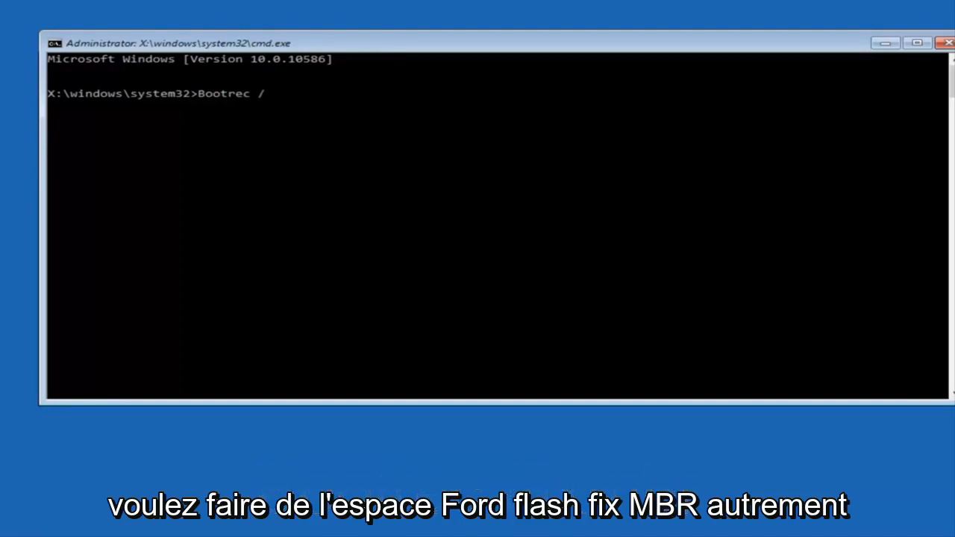
type("fix")
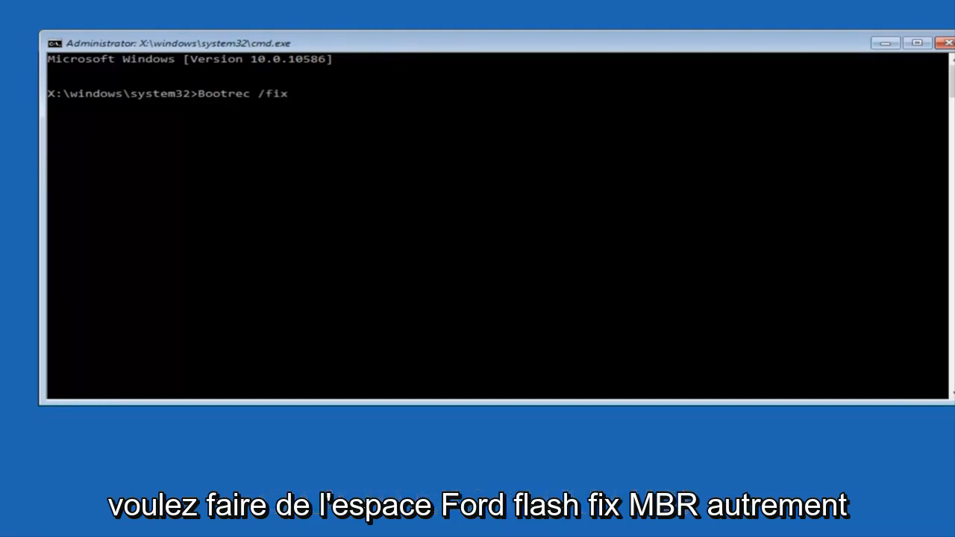
type("mbr")
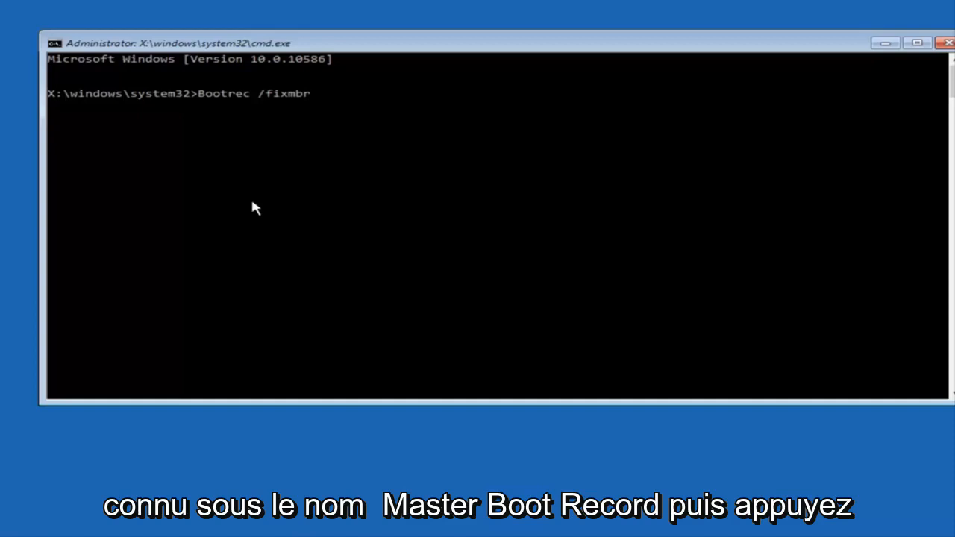
mouse_move(250, 185)
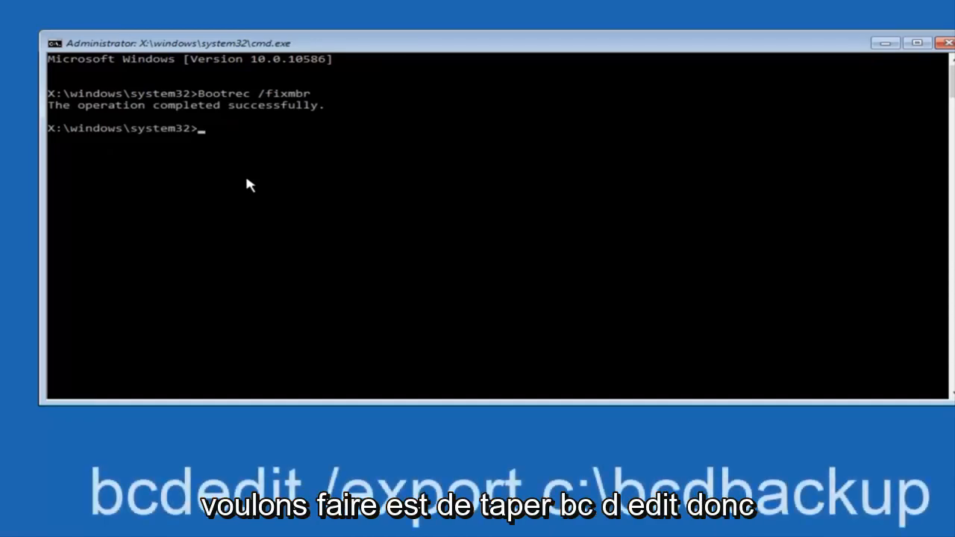
Run 'bcdedit /export c:\bcdbackup' to back up the boot configuration
type("bc")
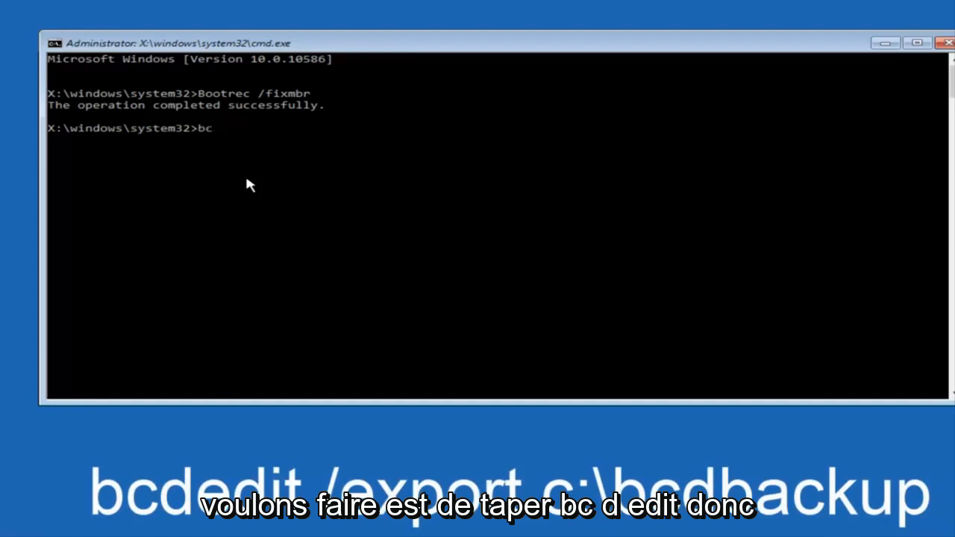
type("dedit")
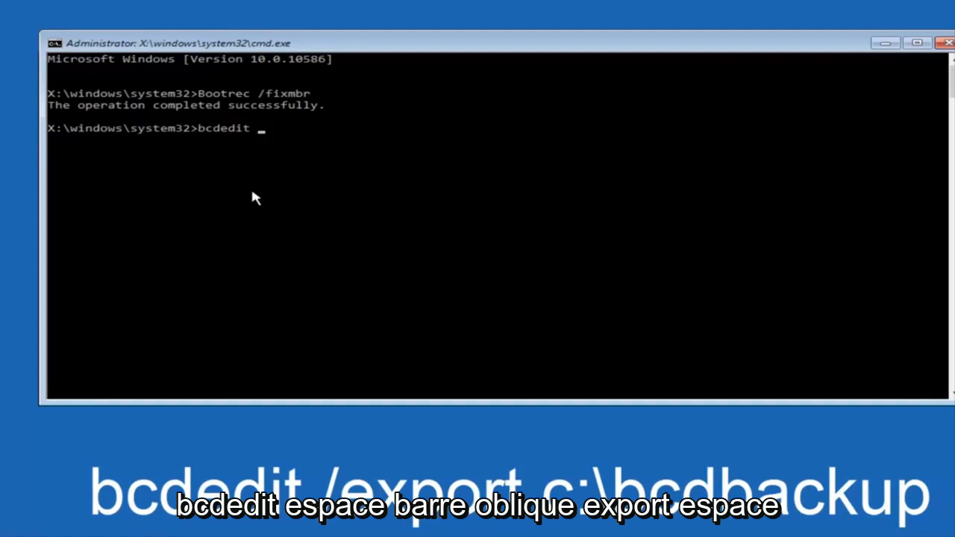
type("/")
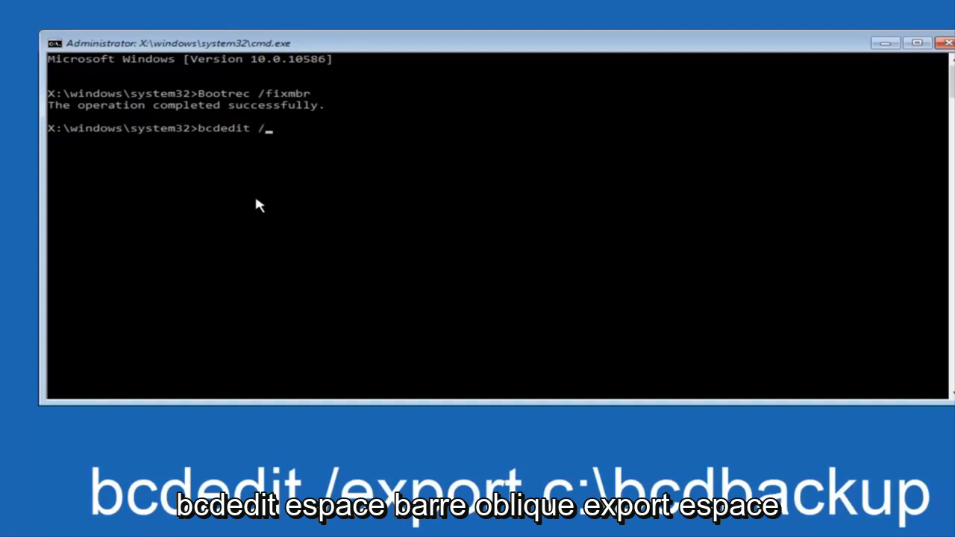
type("expo")
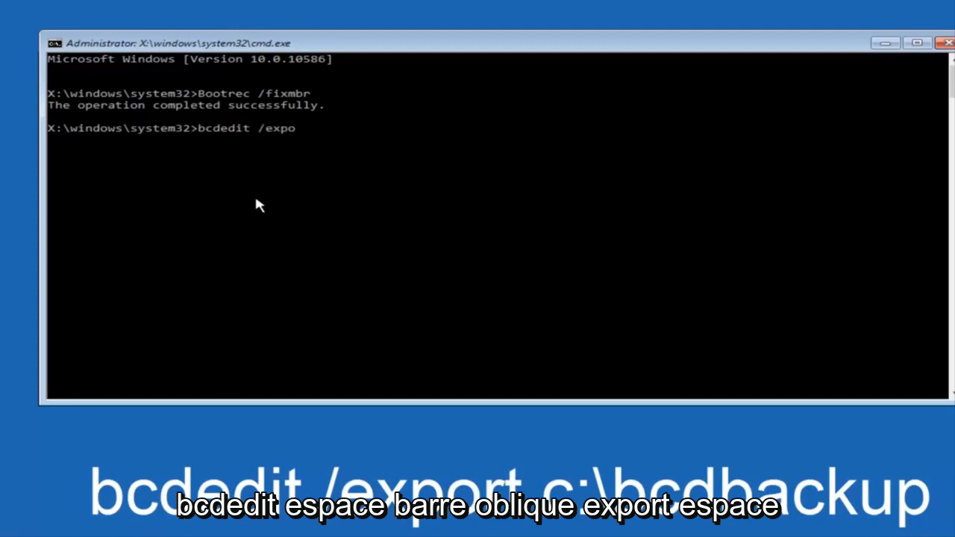
type("rt")
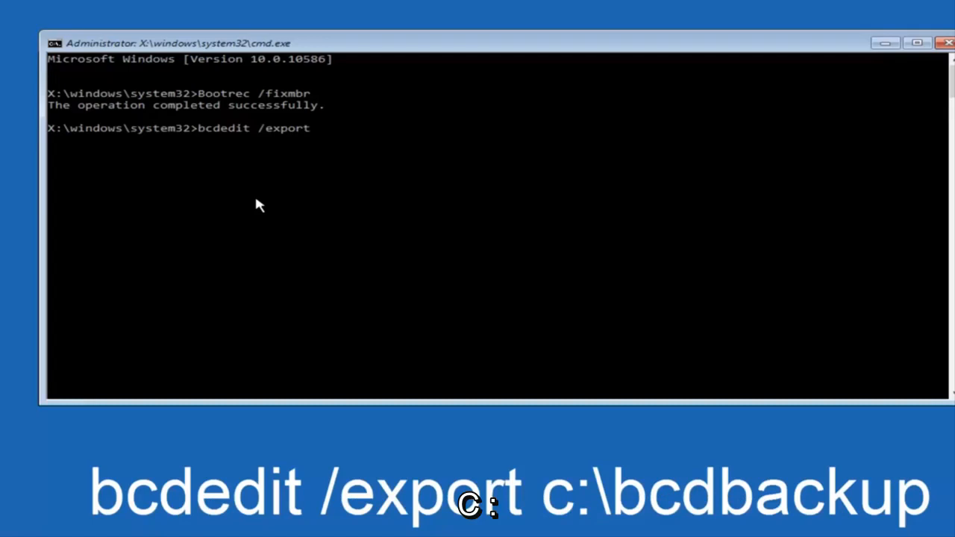
type("c:")
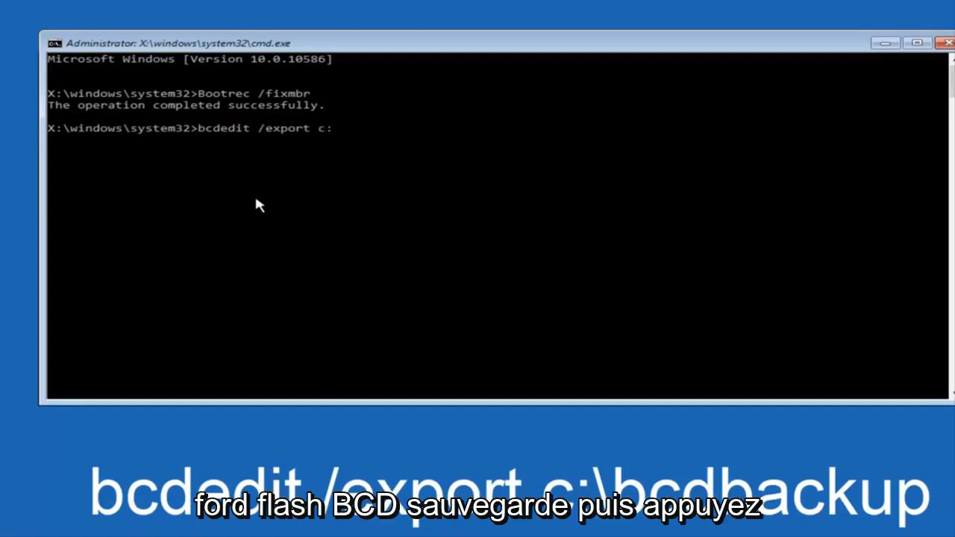
type("\\")
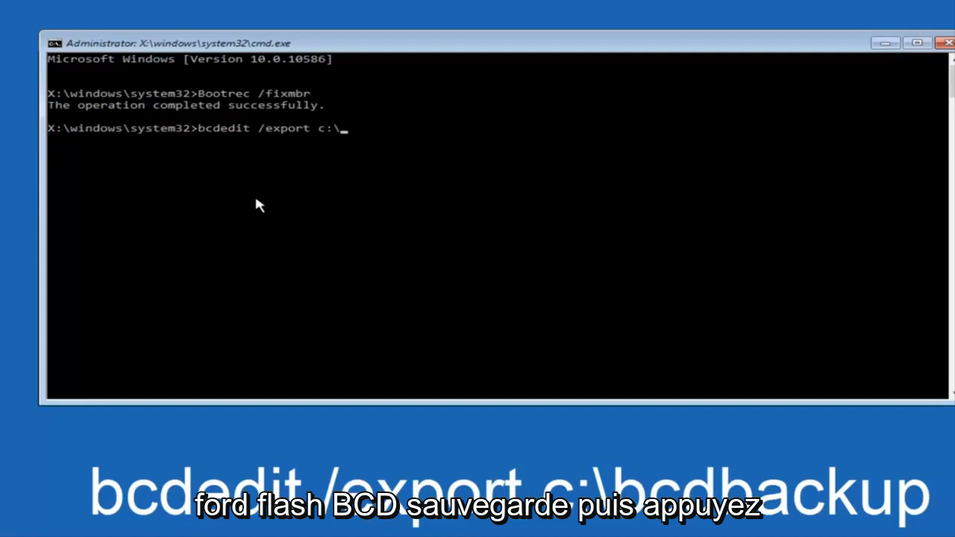
type("bcd")
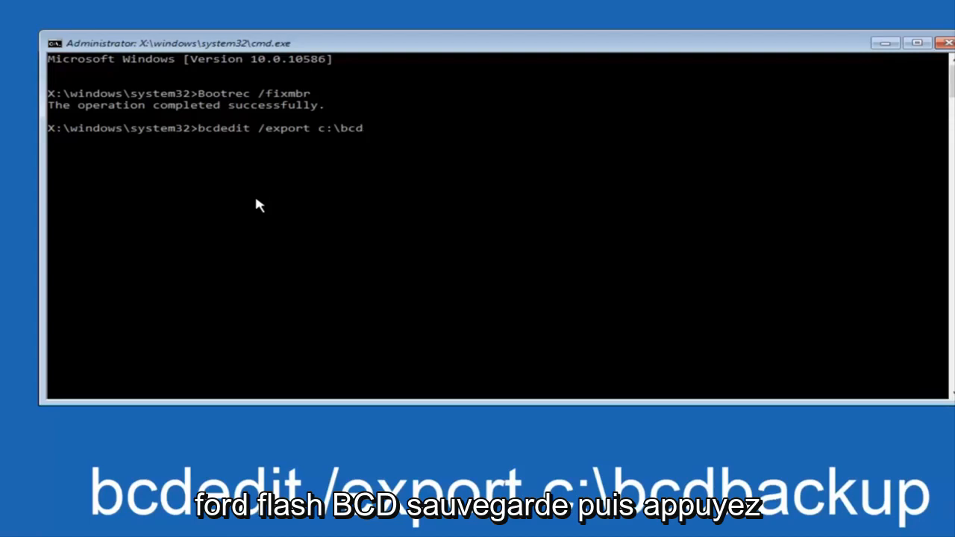
type("ba")
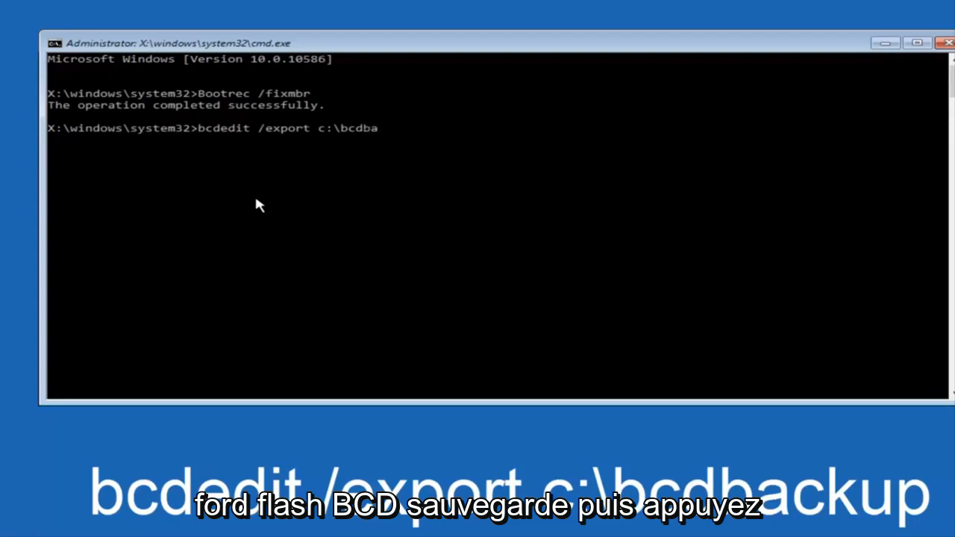
type("ckup")
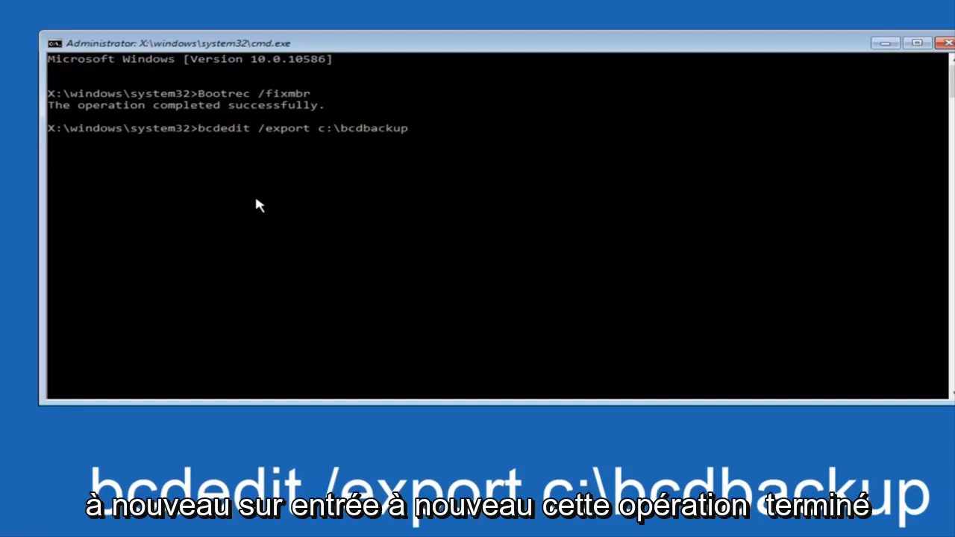
key("Return")
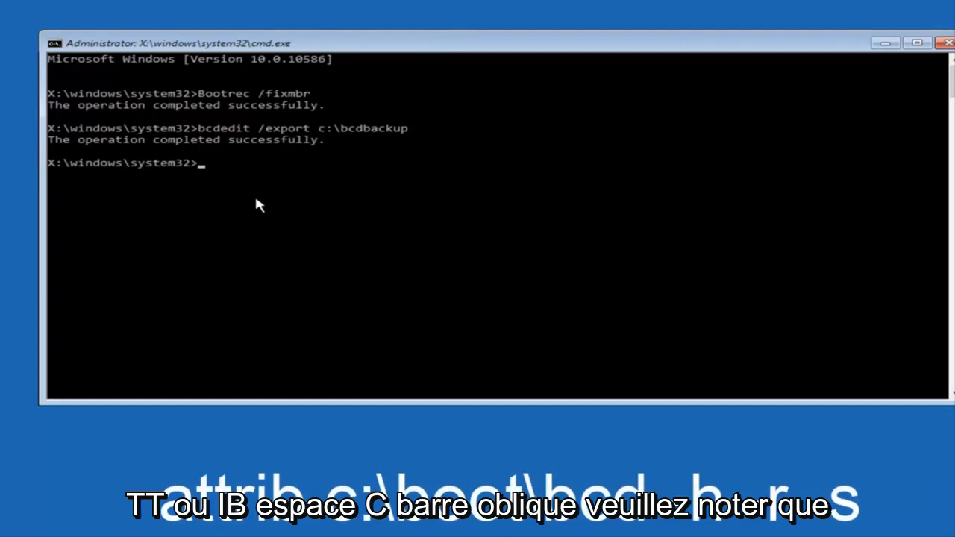
Run 'attrib c:\boot\bcd -h -r -s' on the BCD file
type("att")
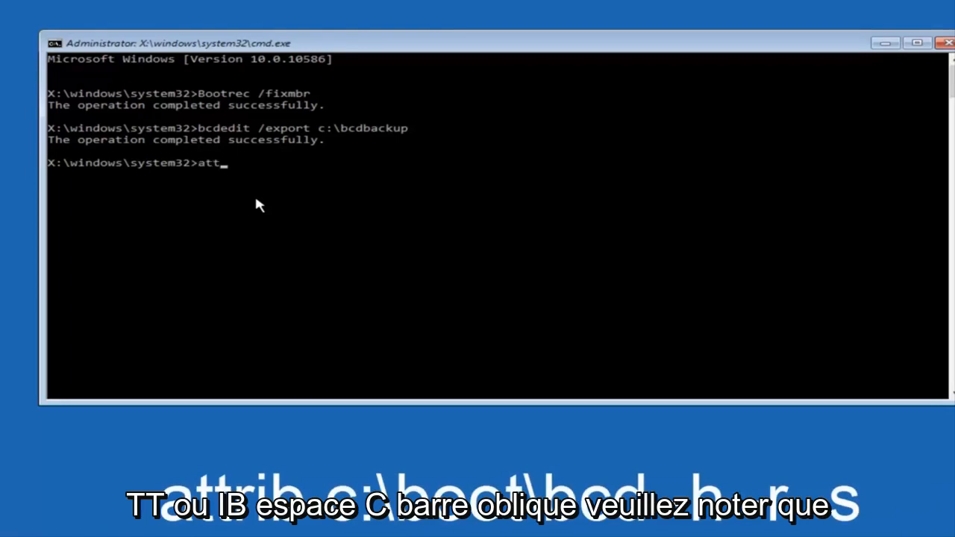
type("rib")
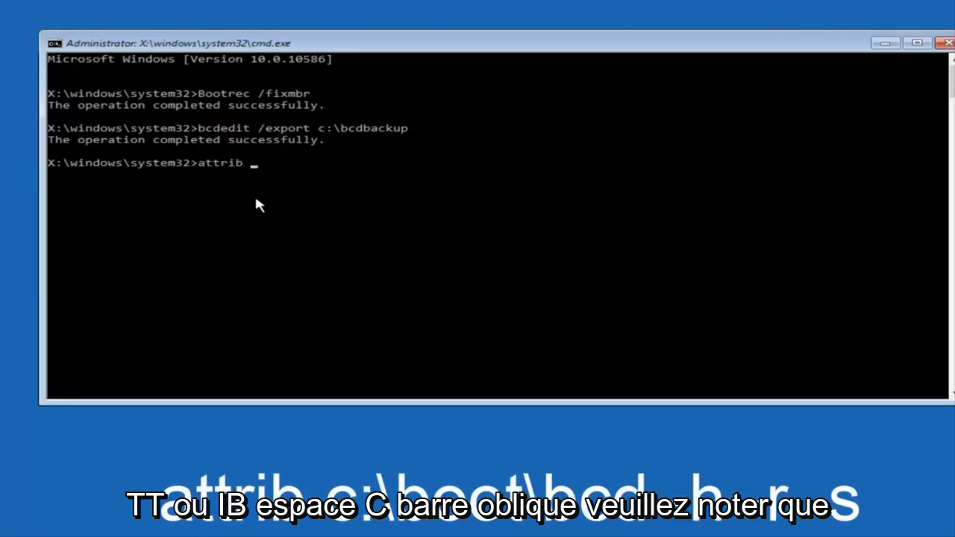
type("c:")
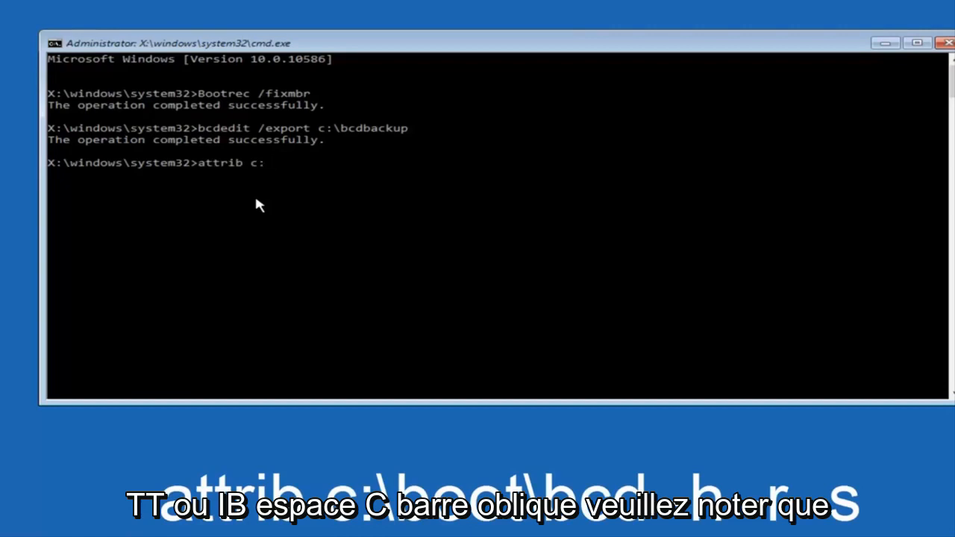
type("\\")
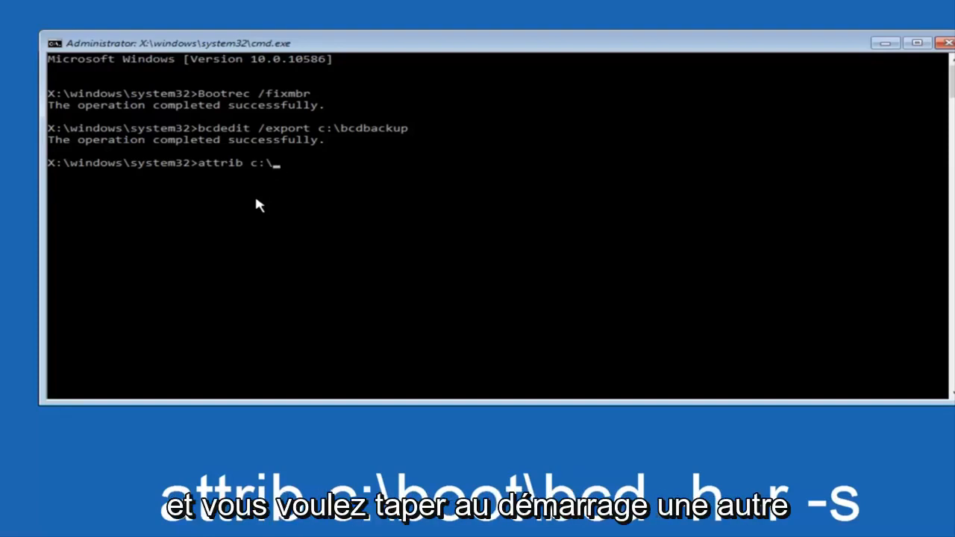
type("b")
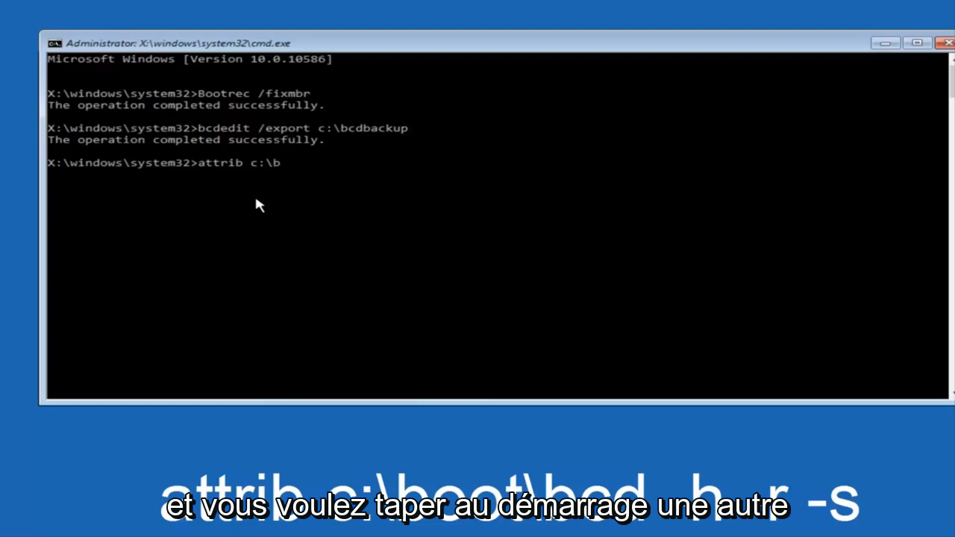
type("oot\\")
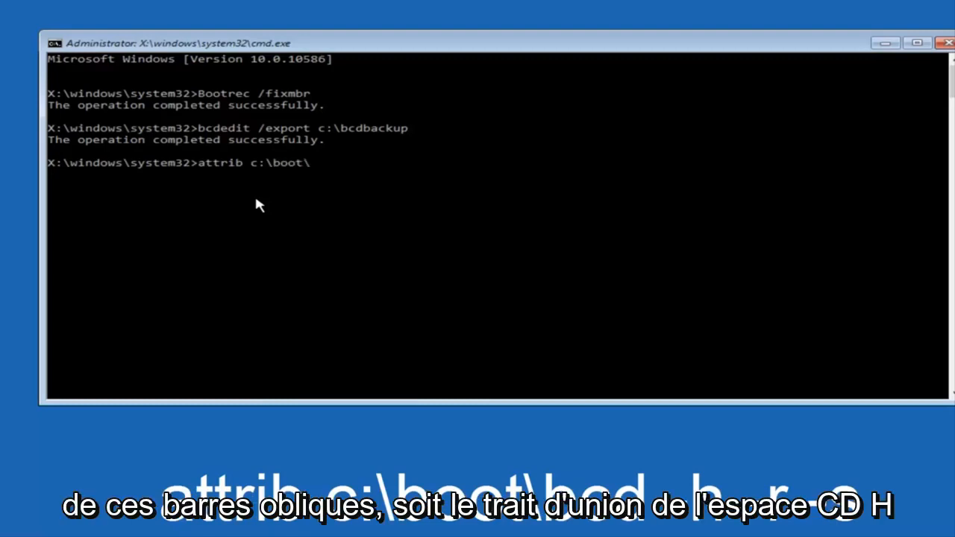
type("bcd")
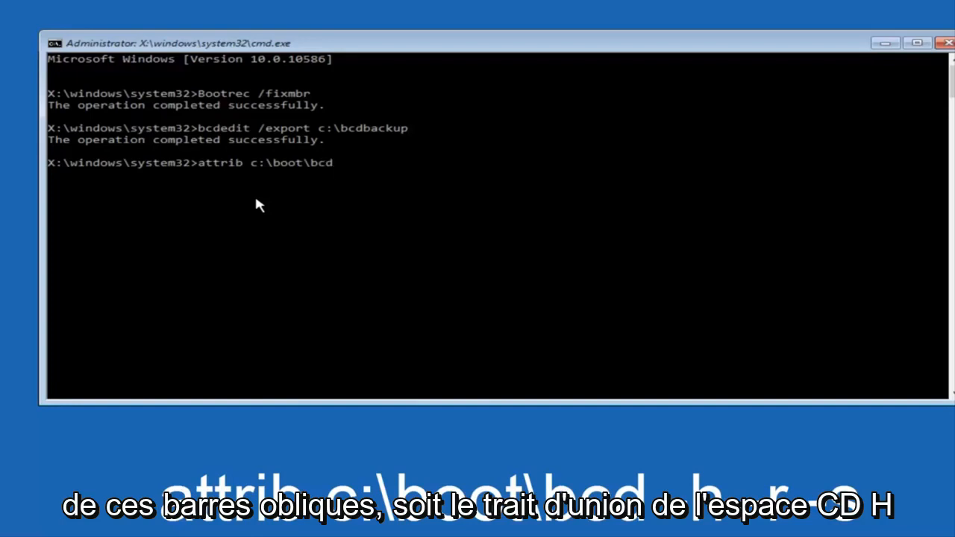
type("-h")
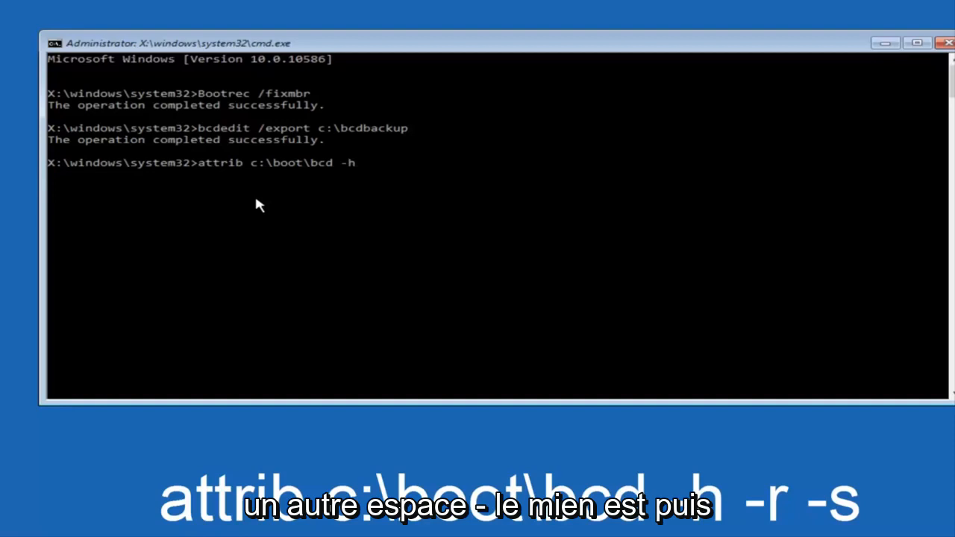
type("-r")
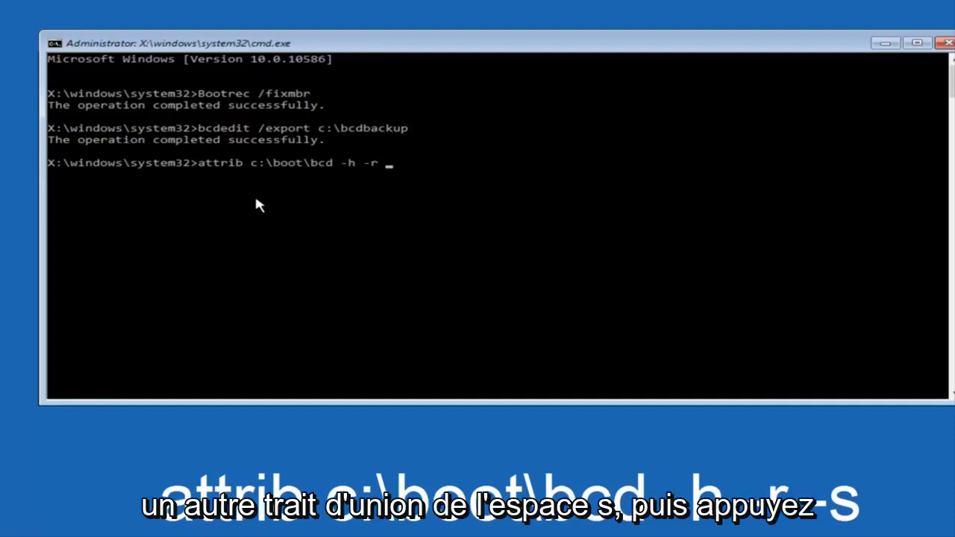
type("s")
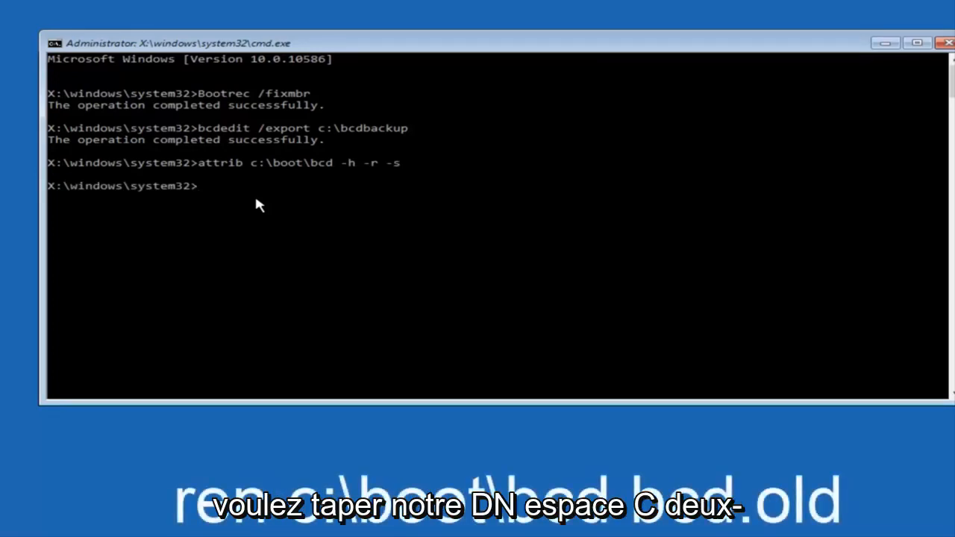
Run 'ren c:\boot\bcd bcd.old' to rename the BCD file
type("ren")
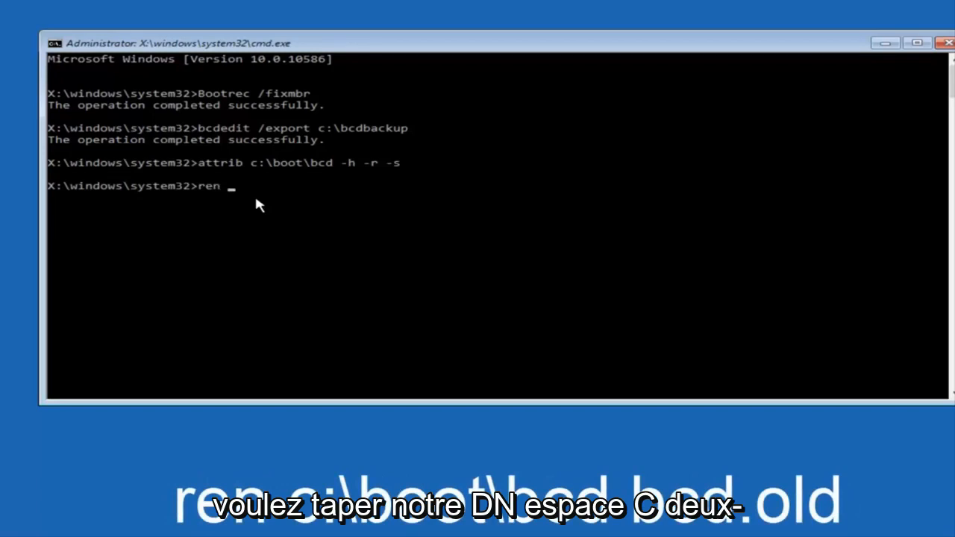
type("c:")
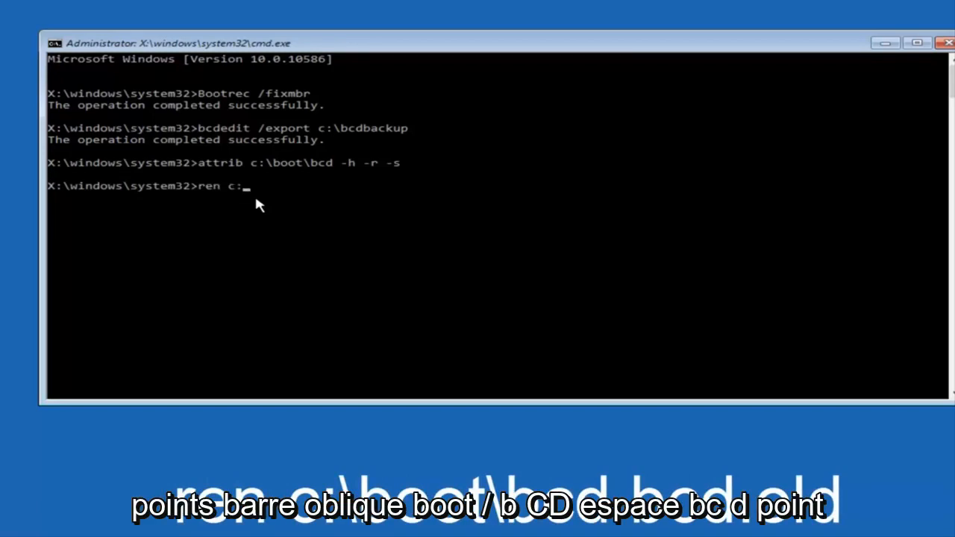
type("\\boot")
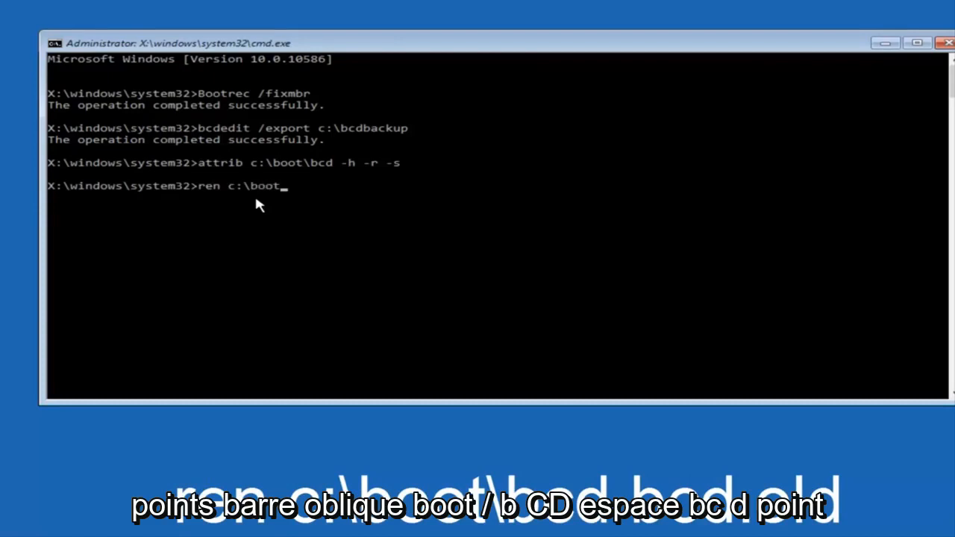
type("\\")
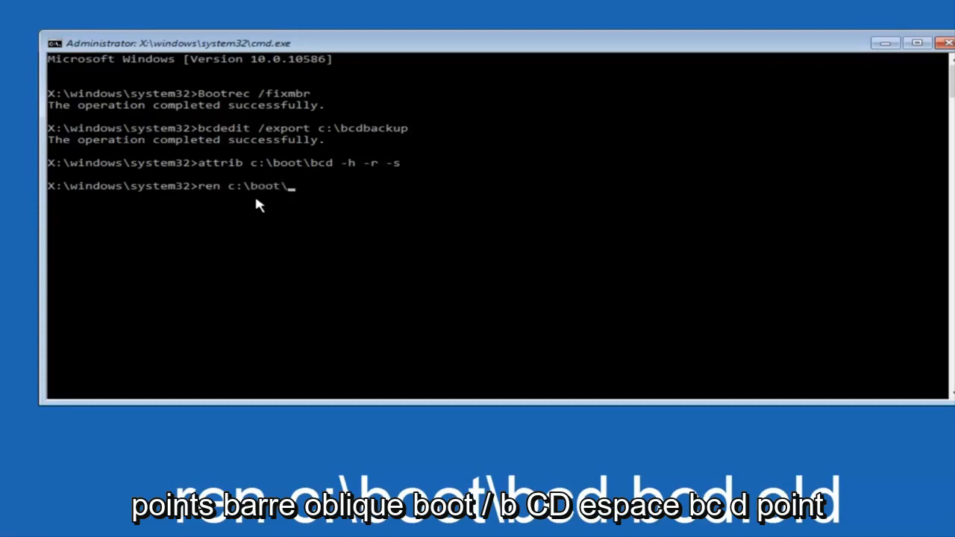
type("bcd")
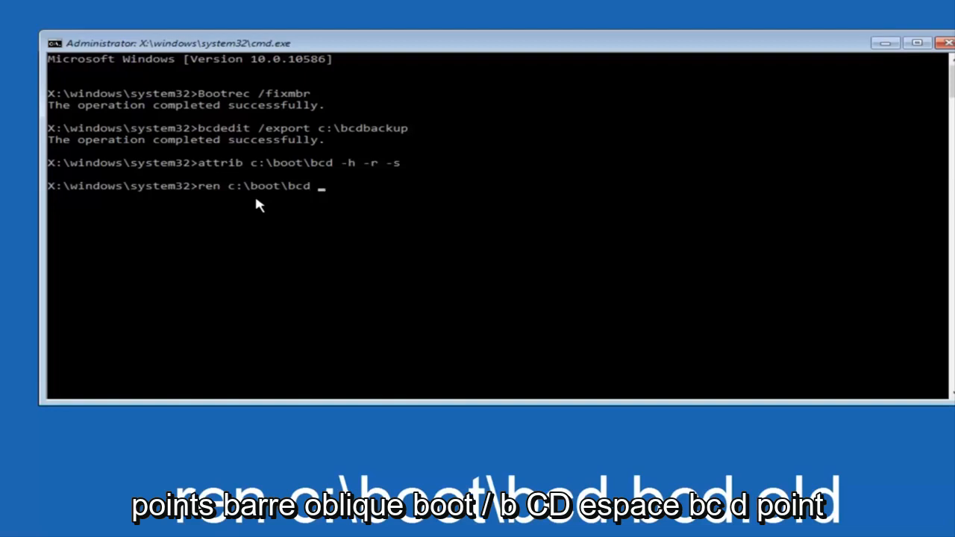
type("bcd.old")
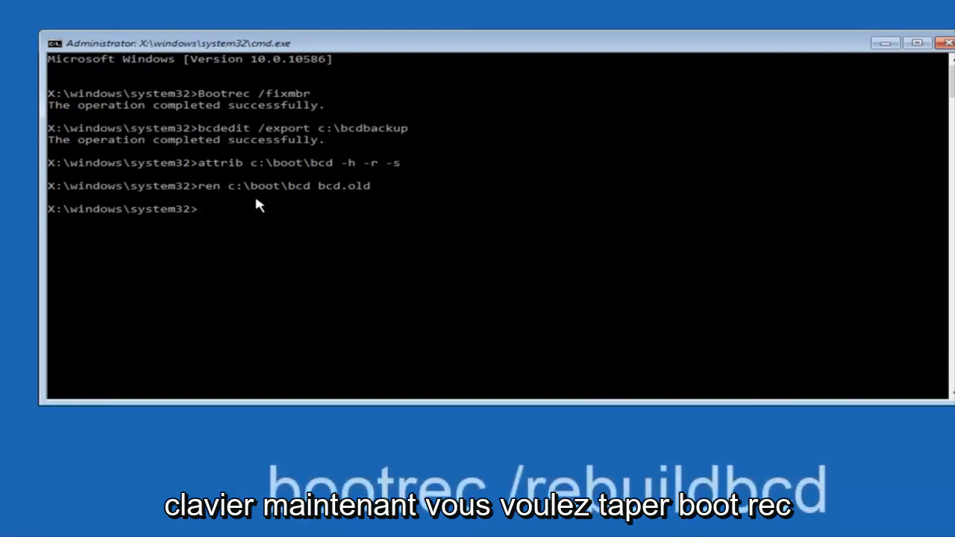
Run 'bootrec /rebuildbcd', which finds the C:\Windows installation
type("bootrec")
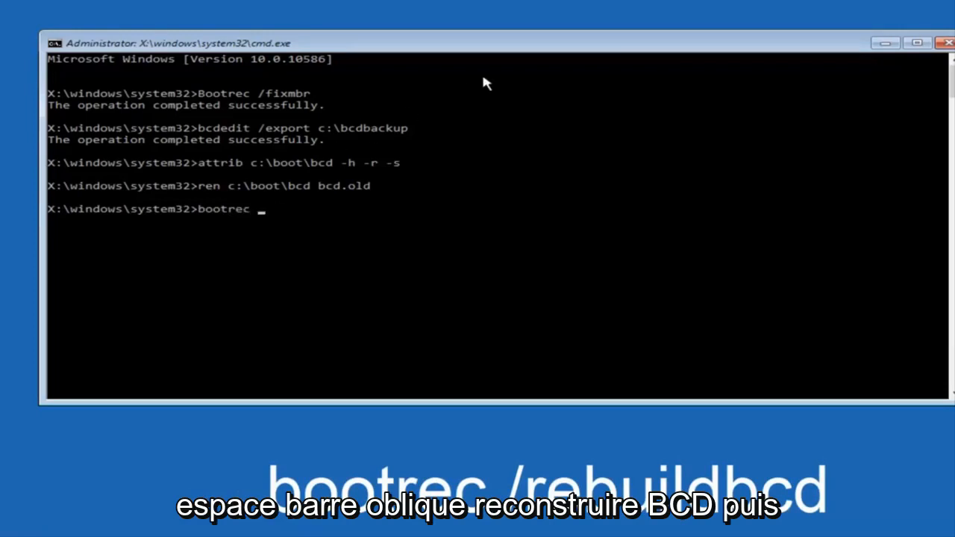
type("/reb")
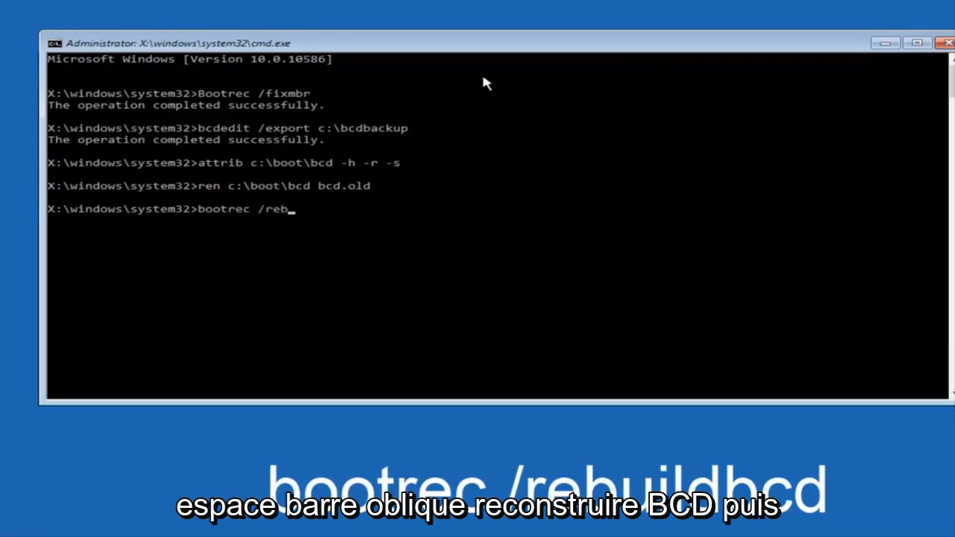
type("uildbcd")
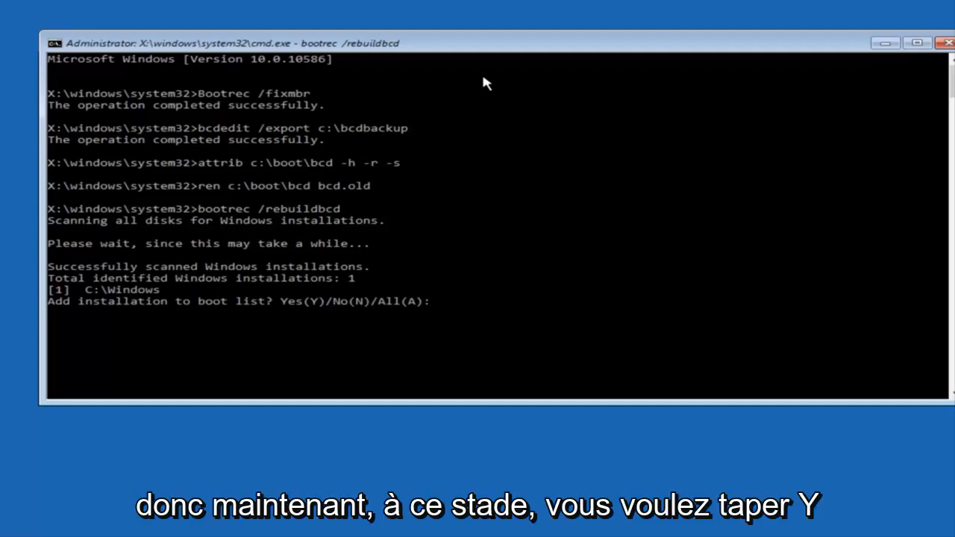
Answer y to add C:\Windows to the boot list
type("y")
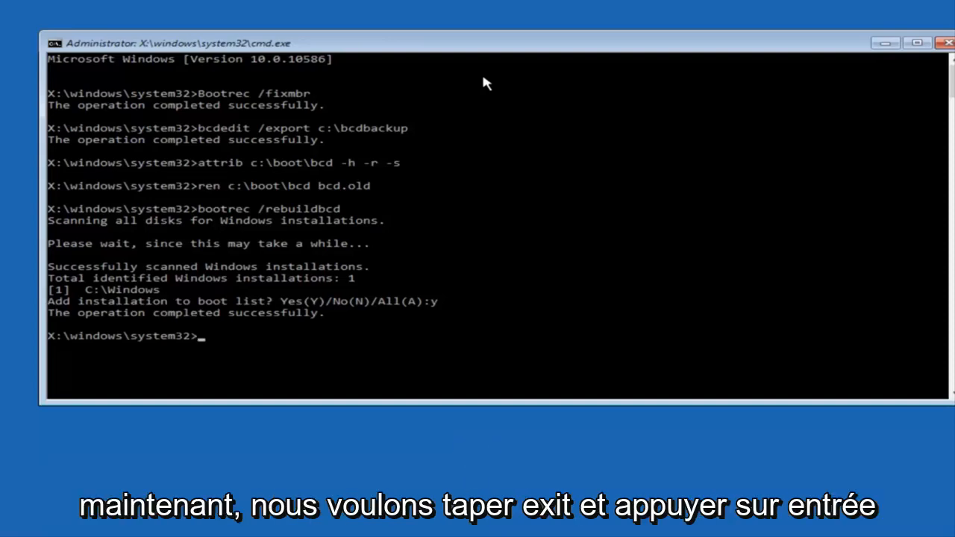
type("e")
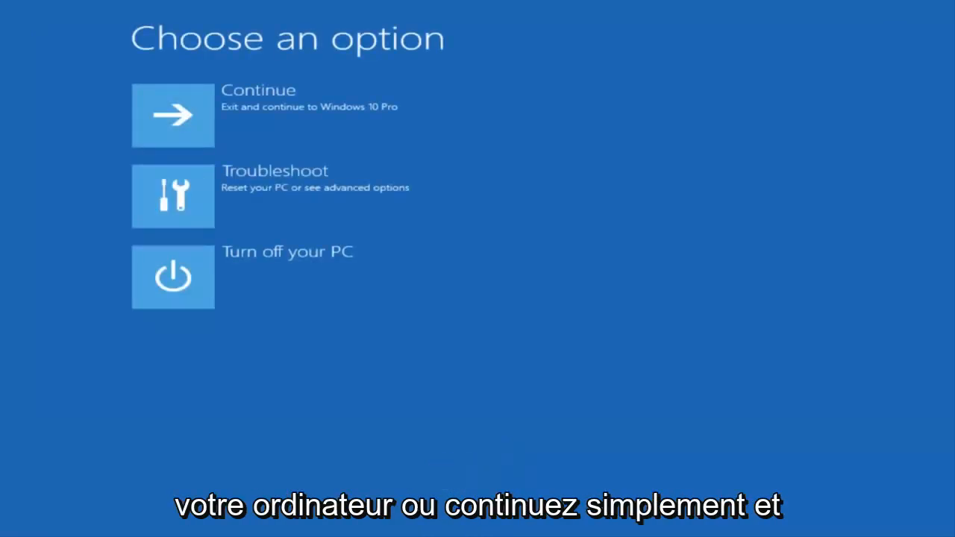
mouse_move(186, 123)
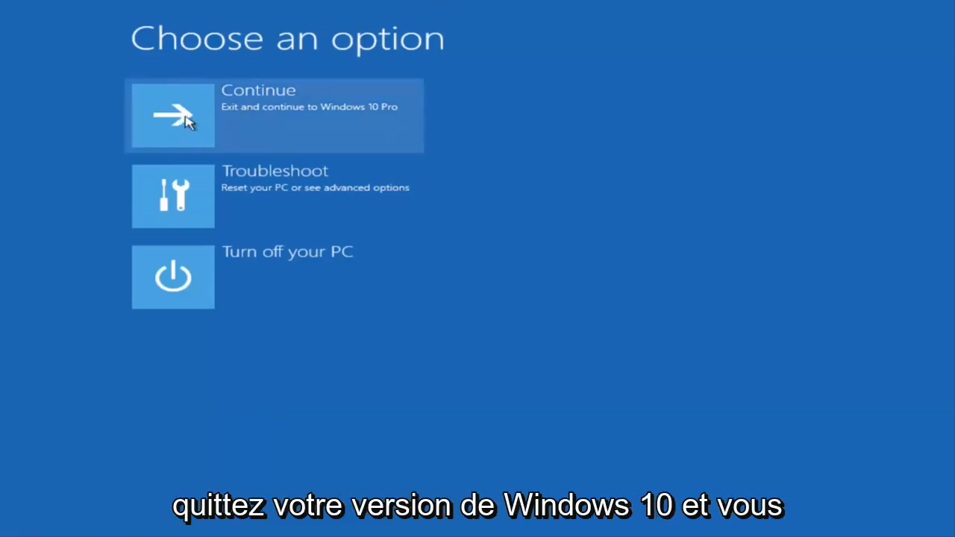